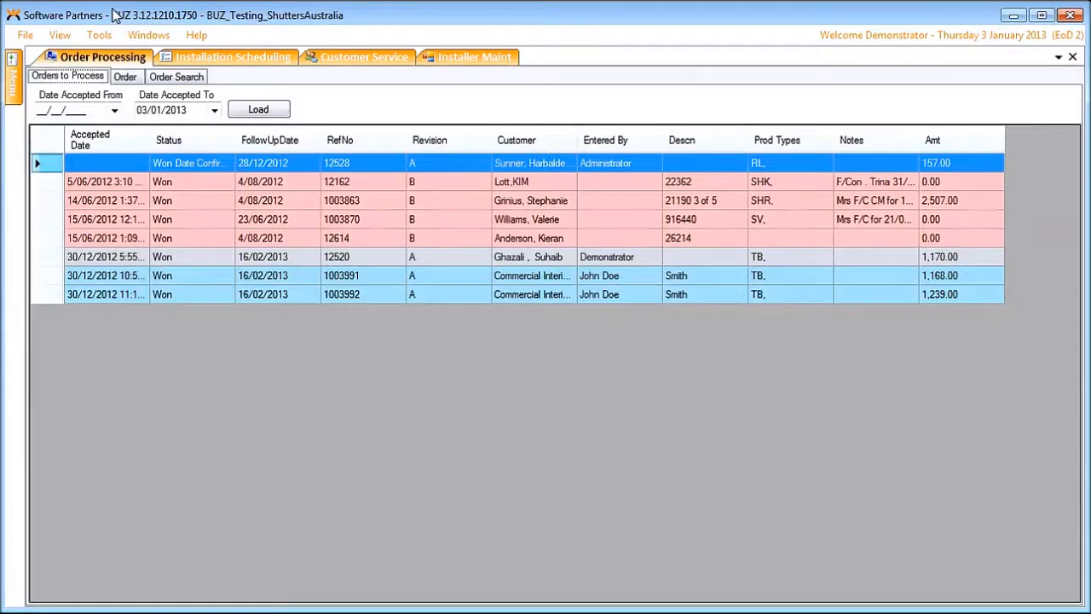
pyautogui.moveTo(132, 333)
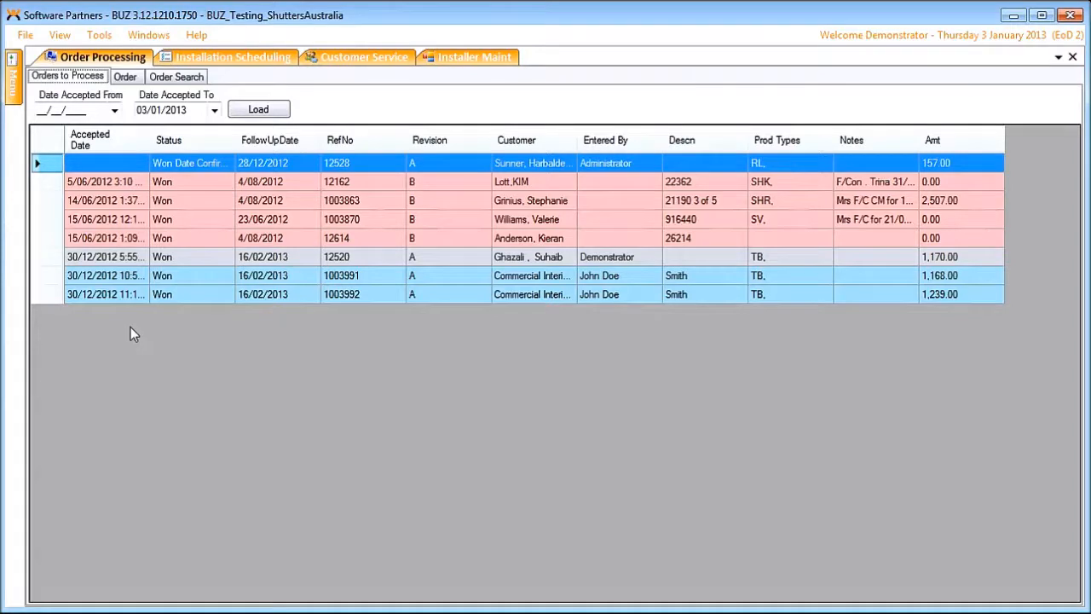
pyautogui.moveTo(145, 319)
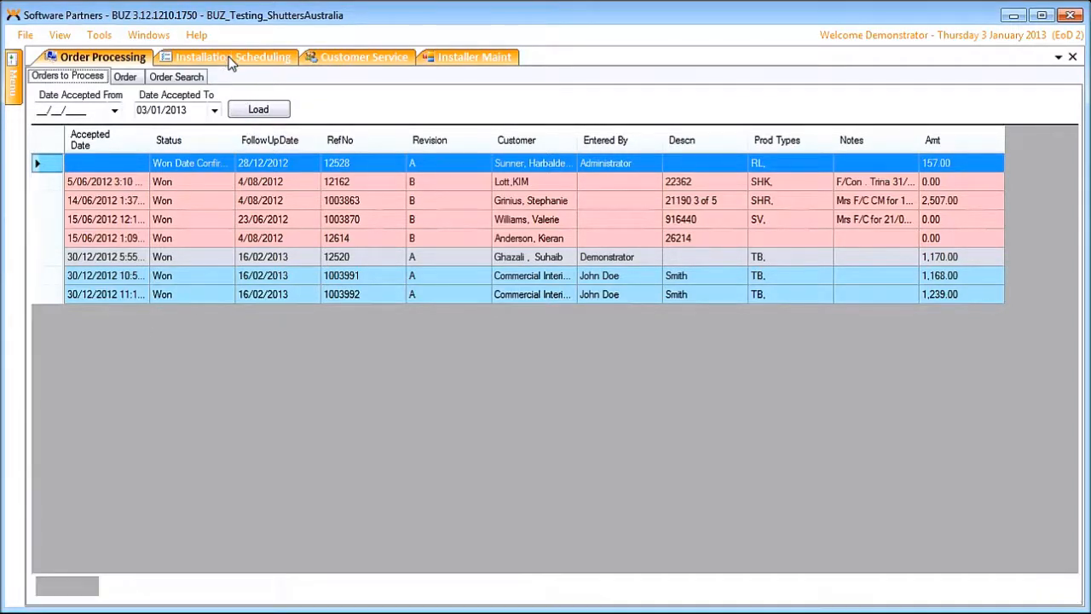
# - Show the Installation Scheduling summary of installer job counts and minutes for 7/07/2012
pyautogui.click(233, 57)
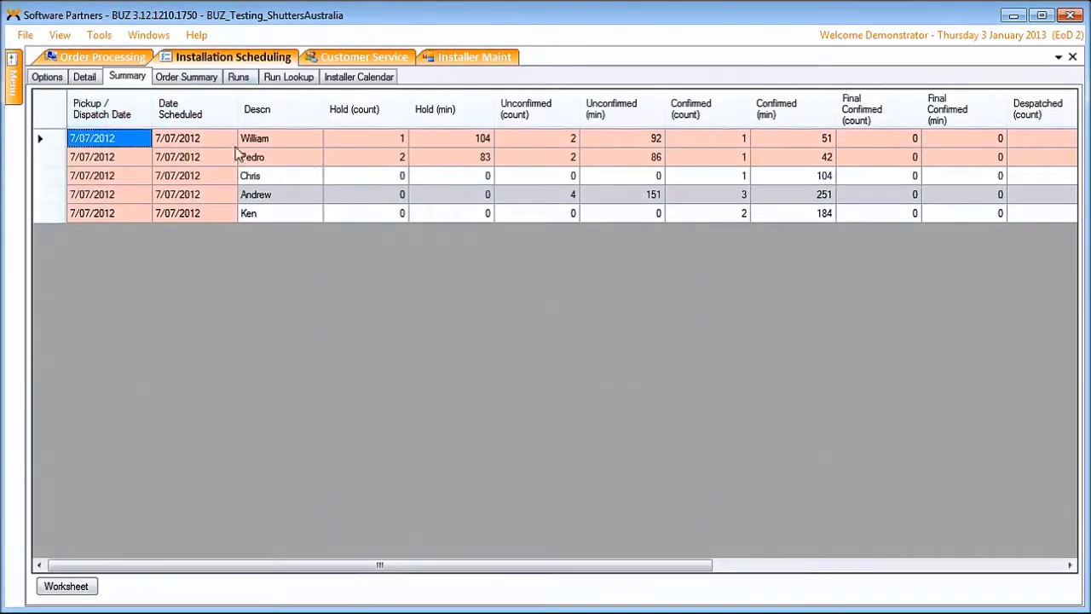
pyautogui.moveTo(286, 213)
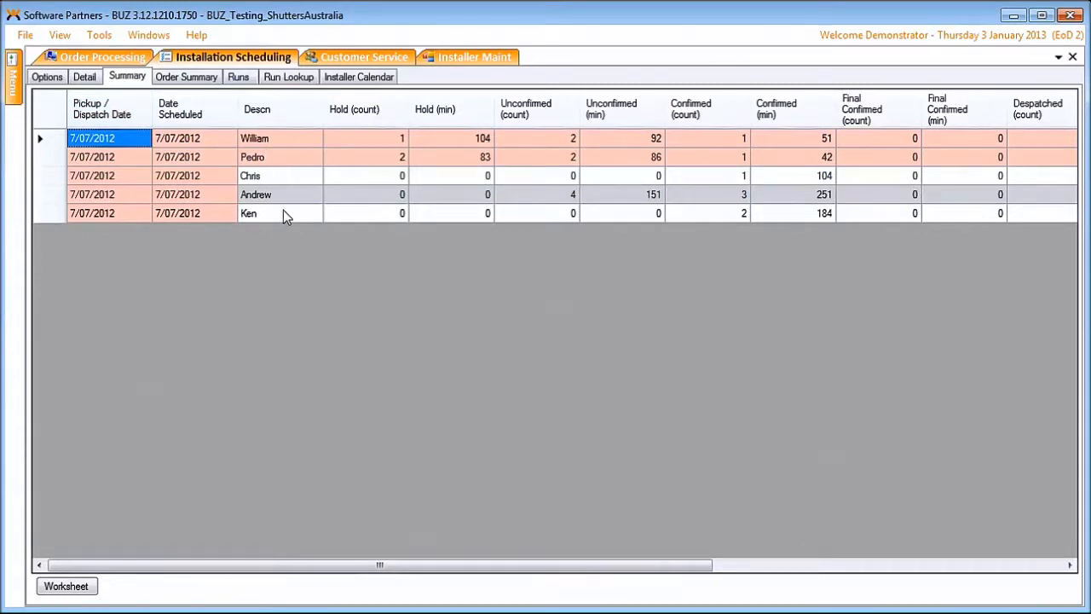
pyautogui.moveTo(1027, 217)
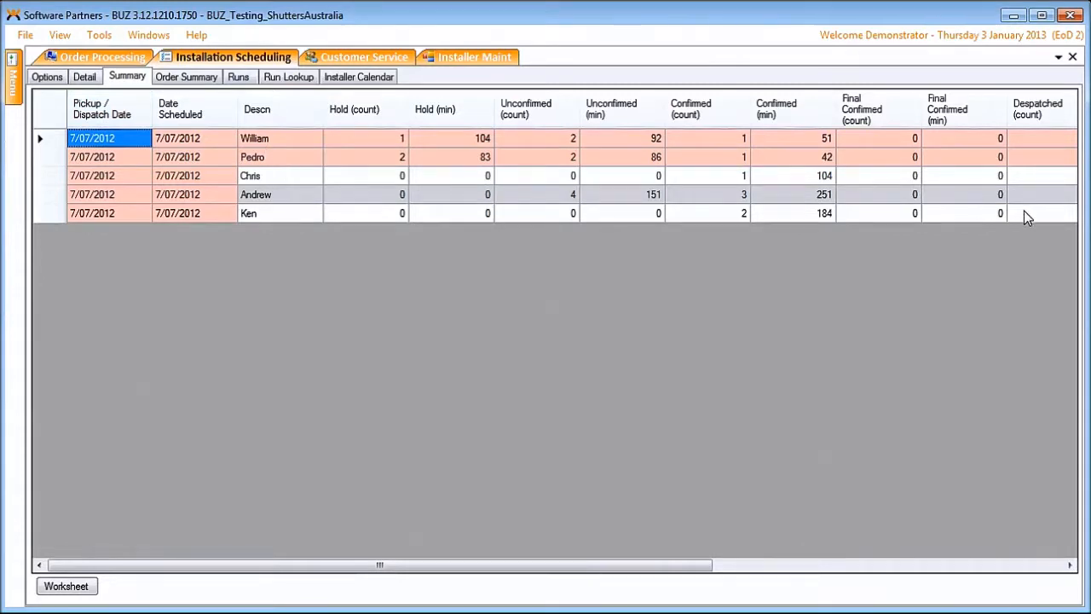
pyautogui.moveTo(605, 226)
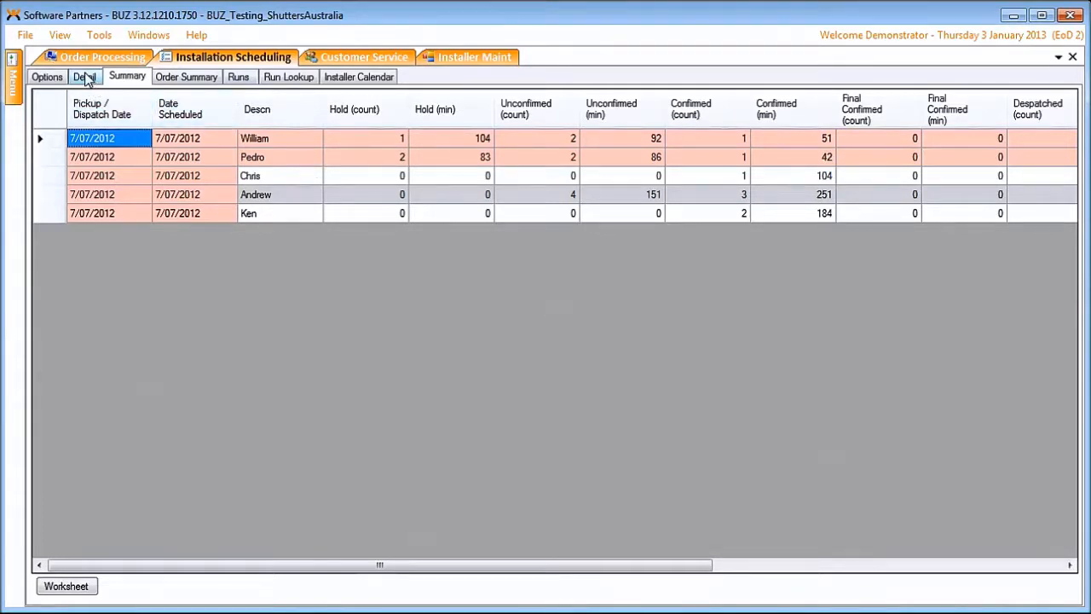
# - Show the Detail list of 7/07/2012 jobs with status, installer and order product lines
pyautogui.click(84, 76)
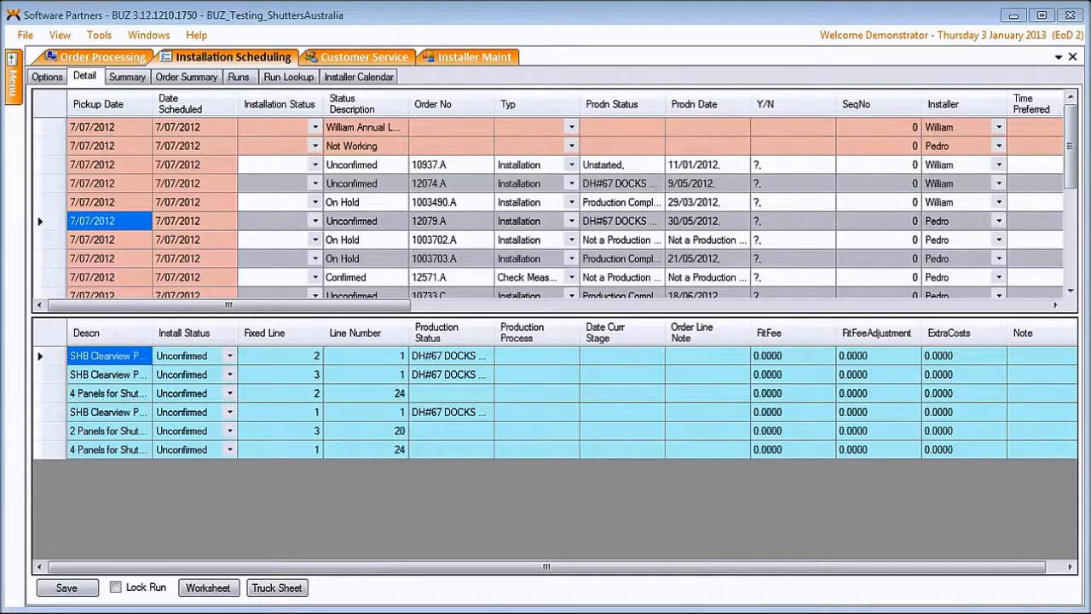
pyautogui.moveTo(362, 228)
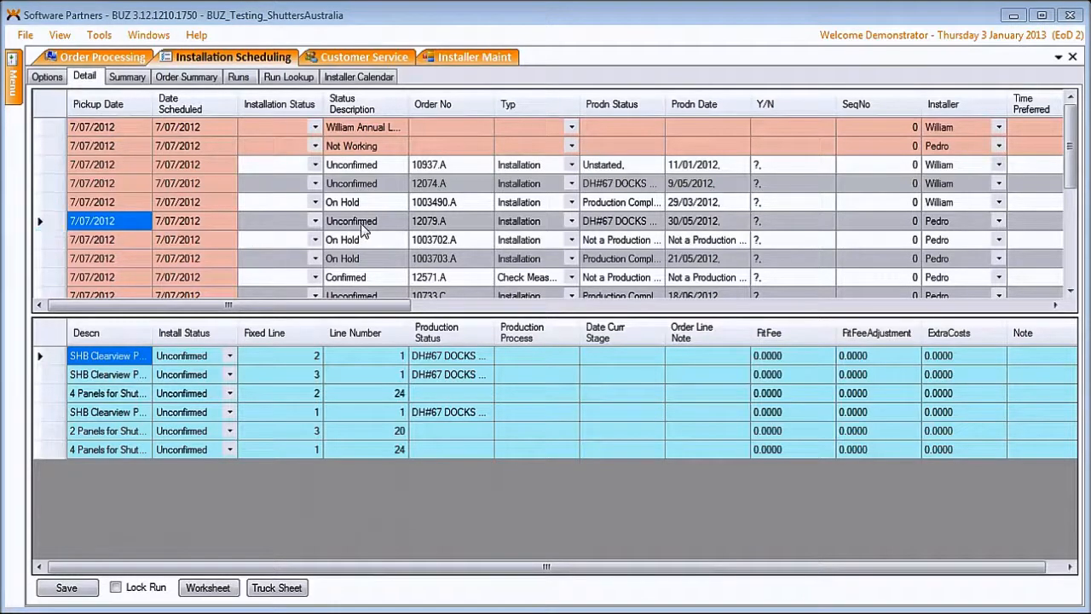
pyautogui.moveTo(111, 490)
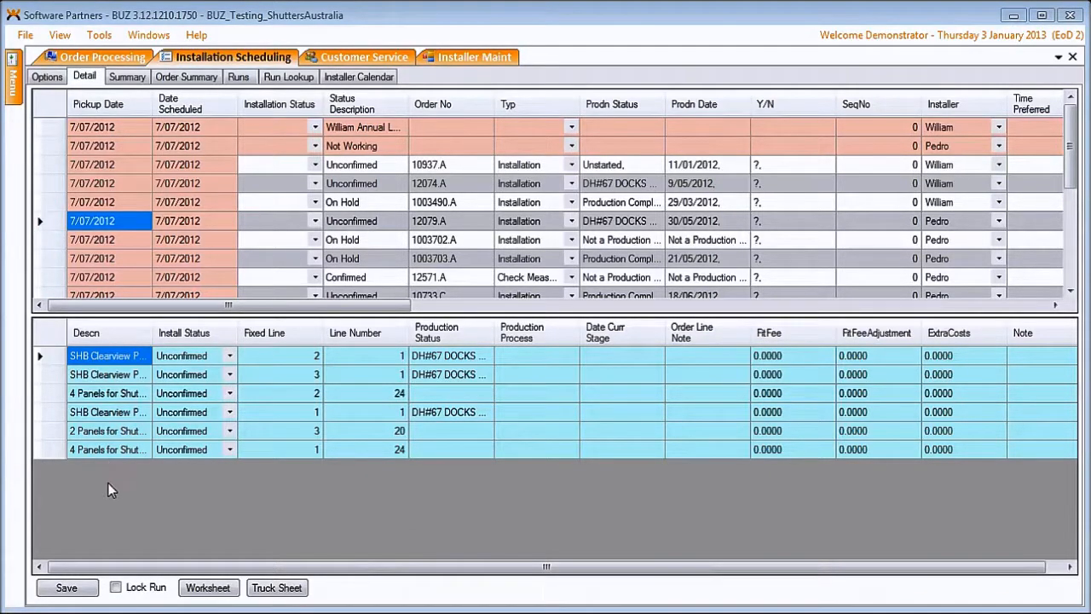
pyautogui.moveTo(584, 226)
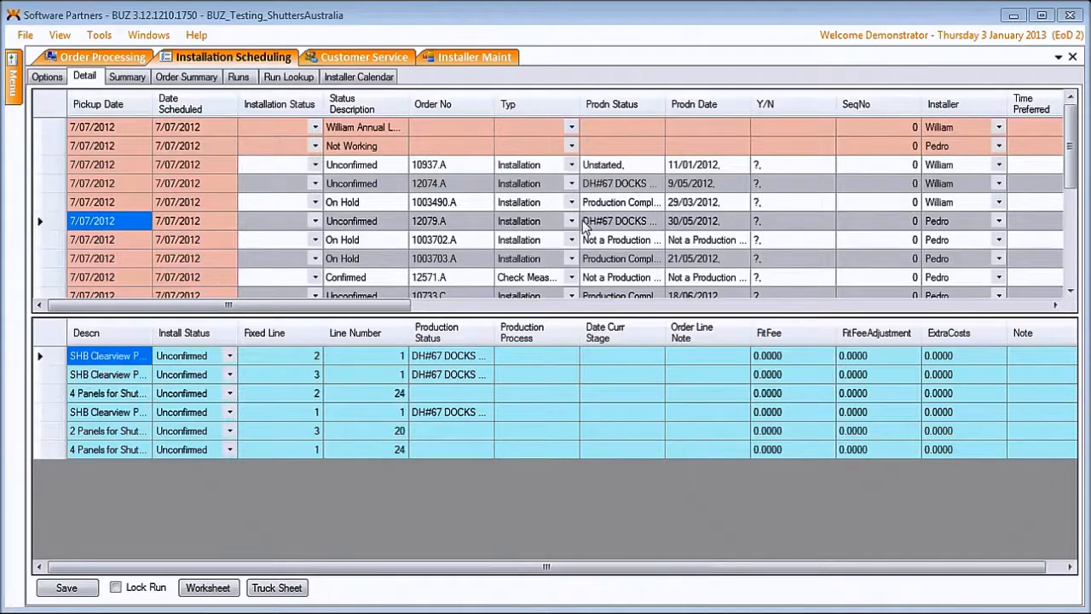
pyautogui.moveTo(126, 456)
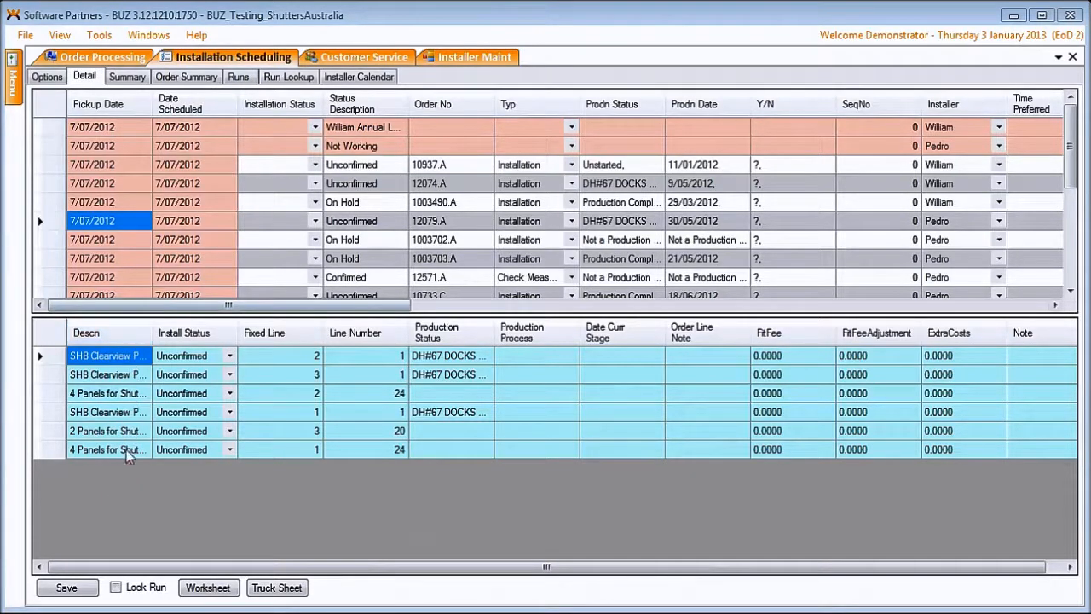
pyautogui.moveTo(128, 461)
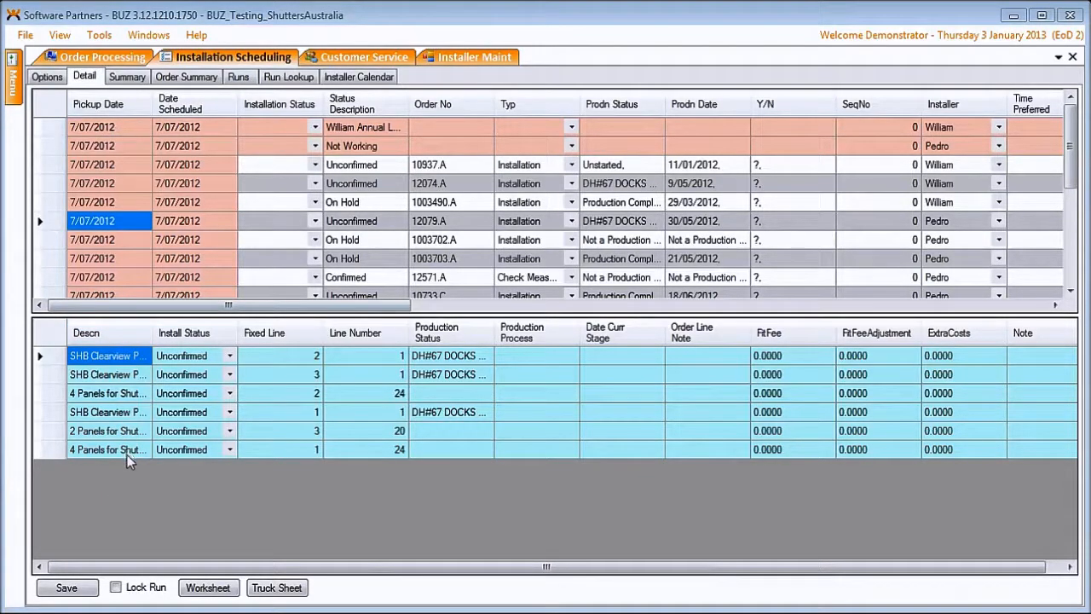
pyautogui.moveTo(657, 302)
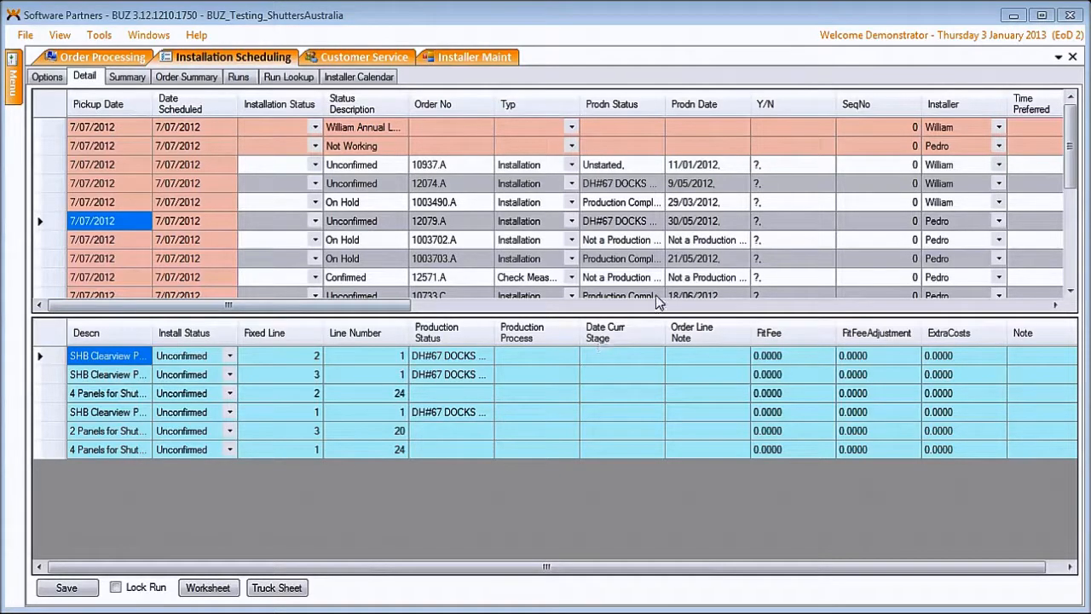
pyautogui.moveTo(1011, 288)
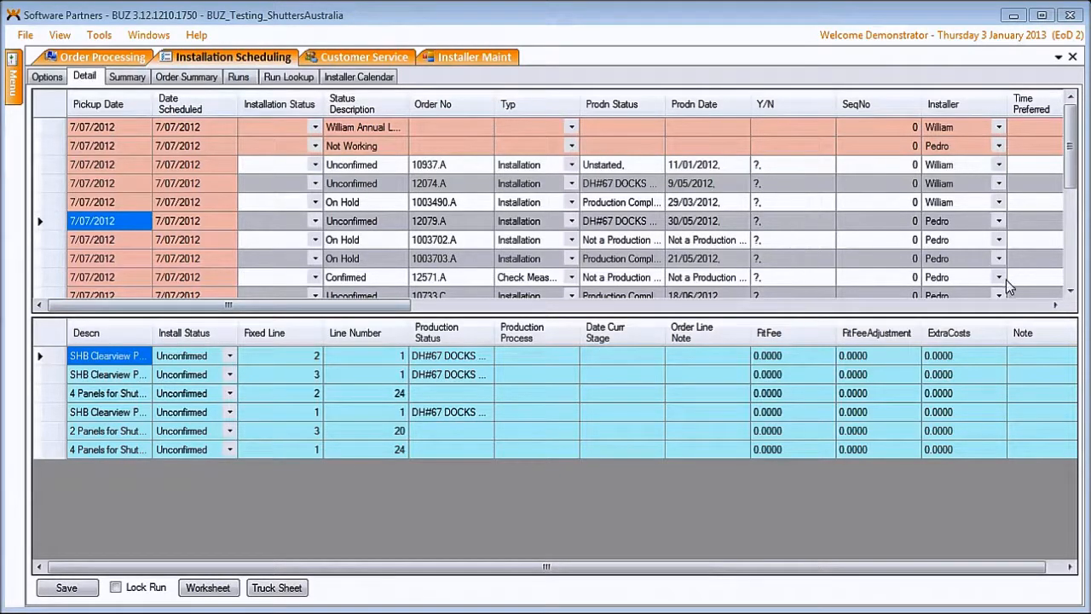
pyautogui.moveTo(601, 197)
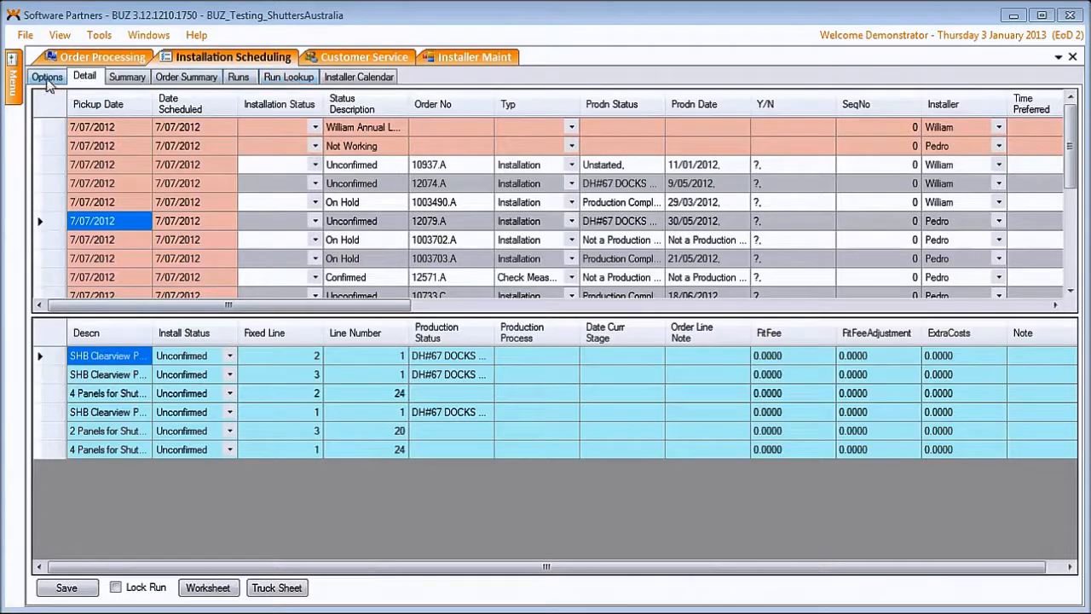
# - Filter the scheduling options to installer Andrew only and reload the schedule
pyautogui.click(47, 76)
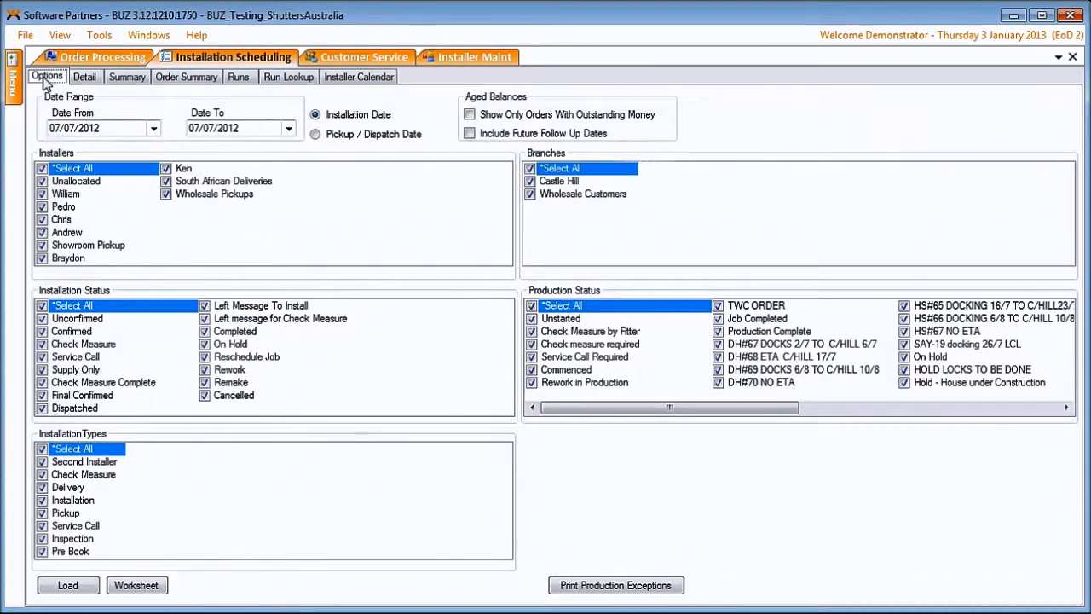
pyautogui.click(42, 168)
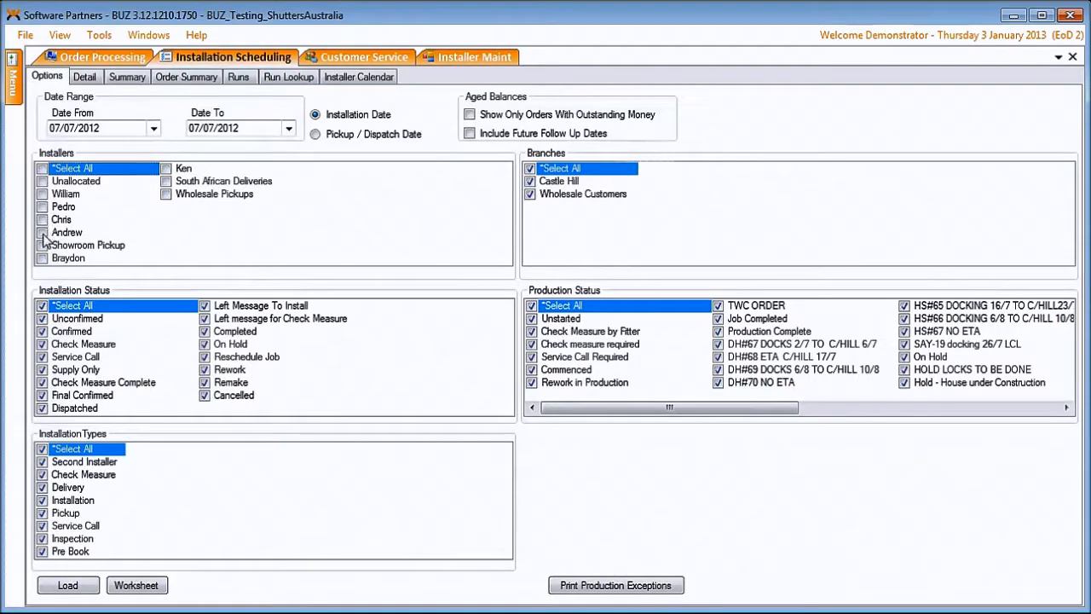
pyautogui.click(66, 232)
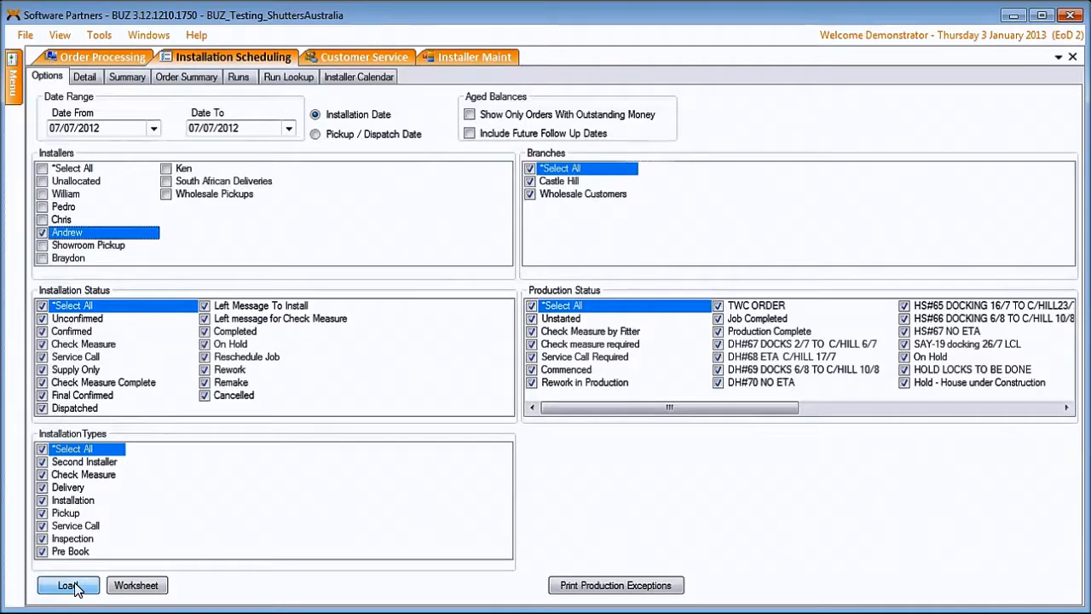
pyautogui.click(66, 585)
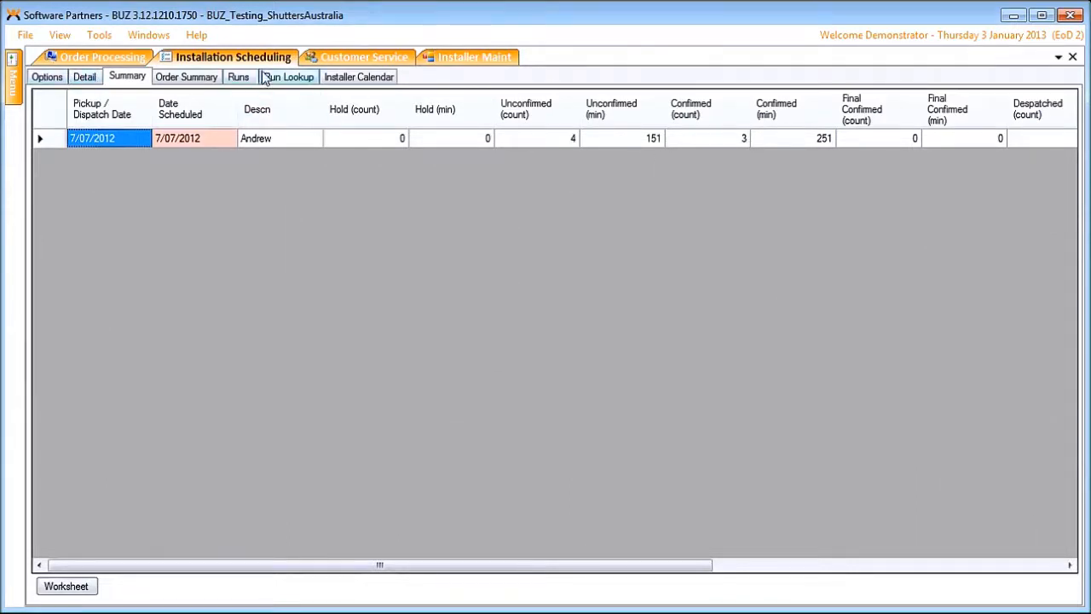
pyautogui.click(288, 77)
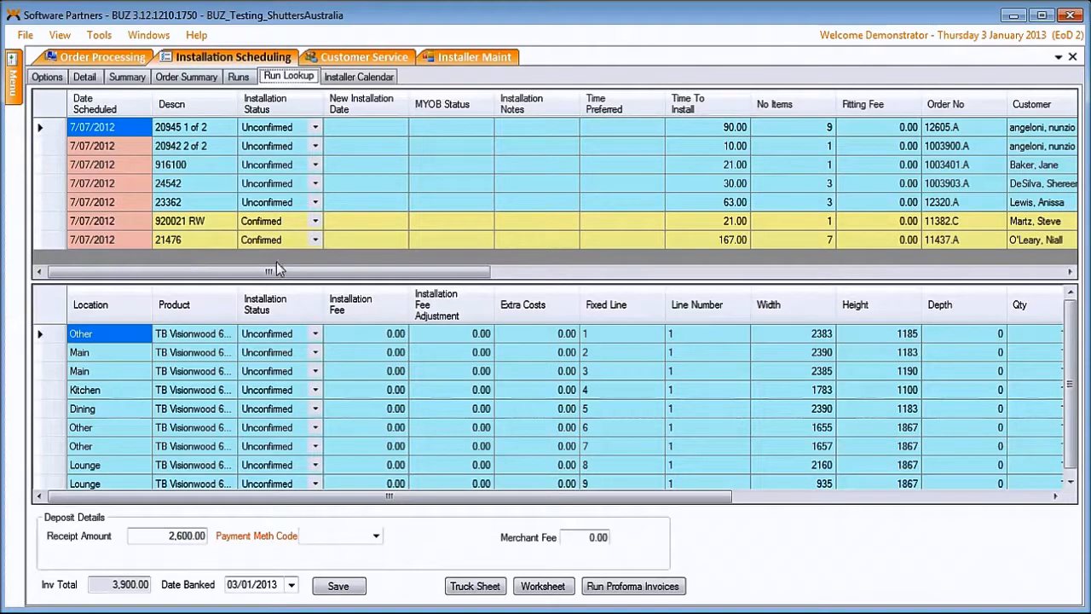
pyautogui.moveTo(70, 480)
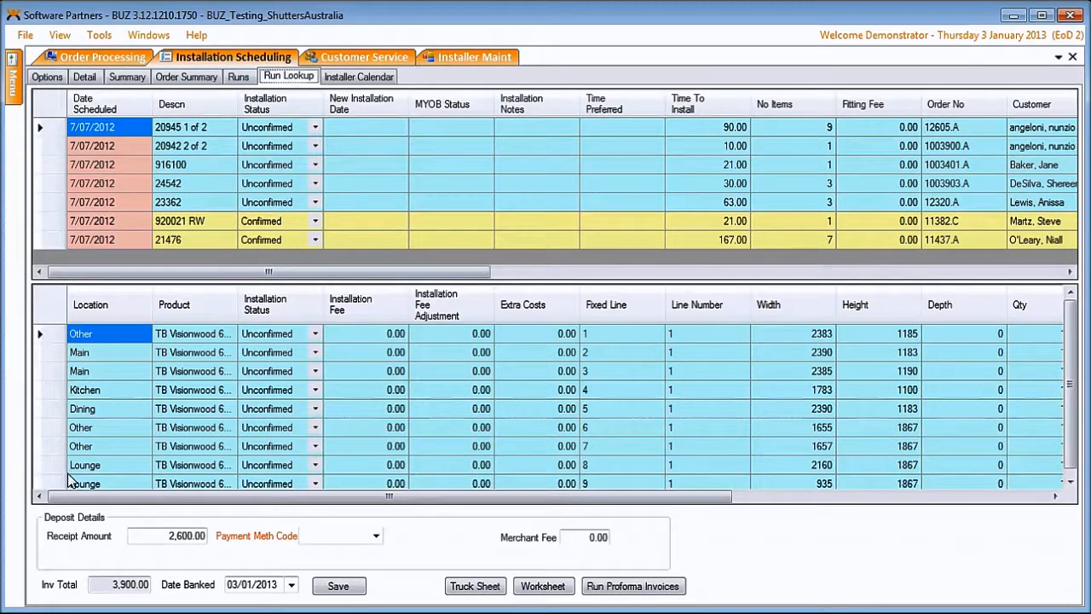
pyautogui.moveTo(122, 544)
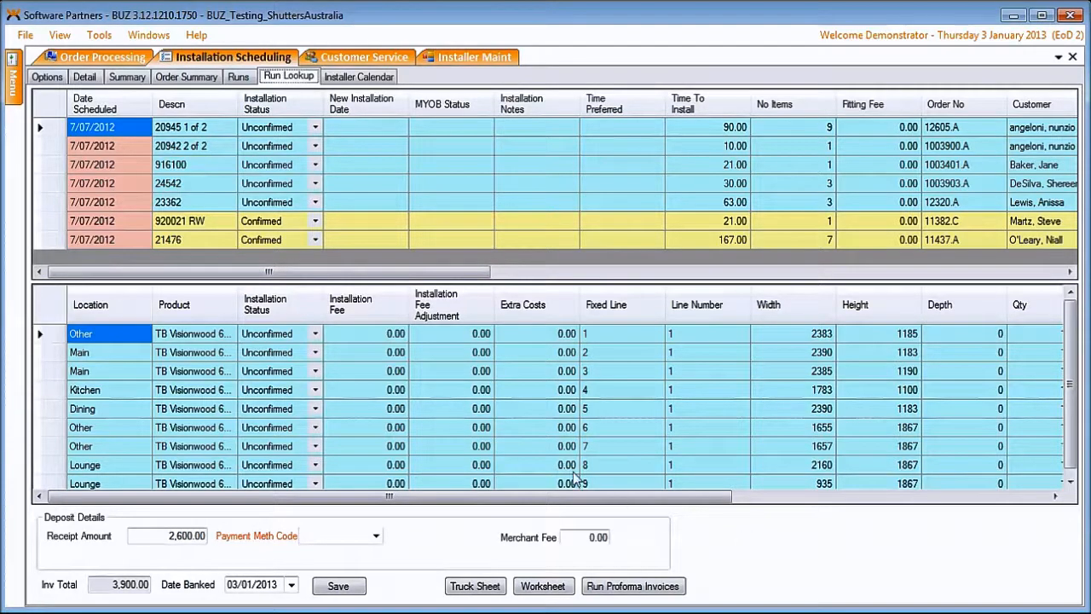
pyautogui.moveTo(126, 401)
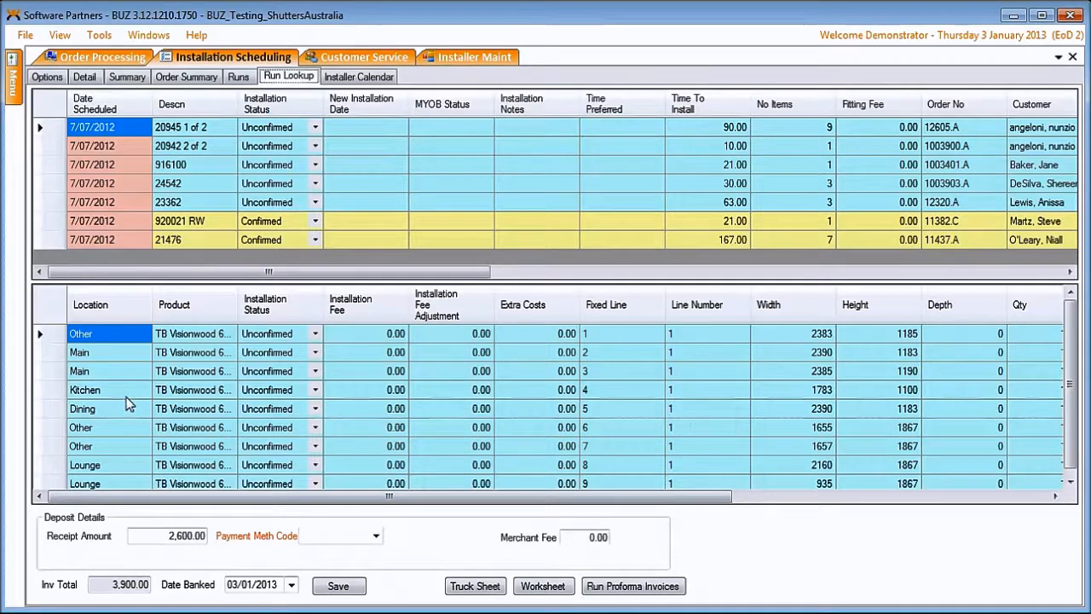
pyautogui.moveTo(241, 166)
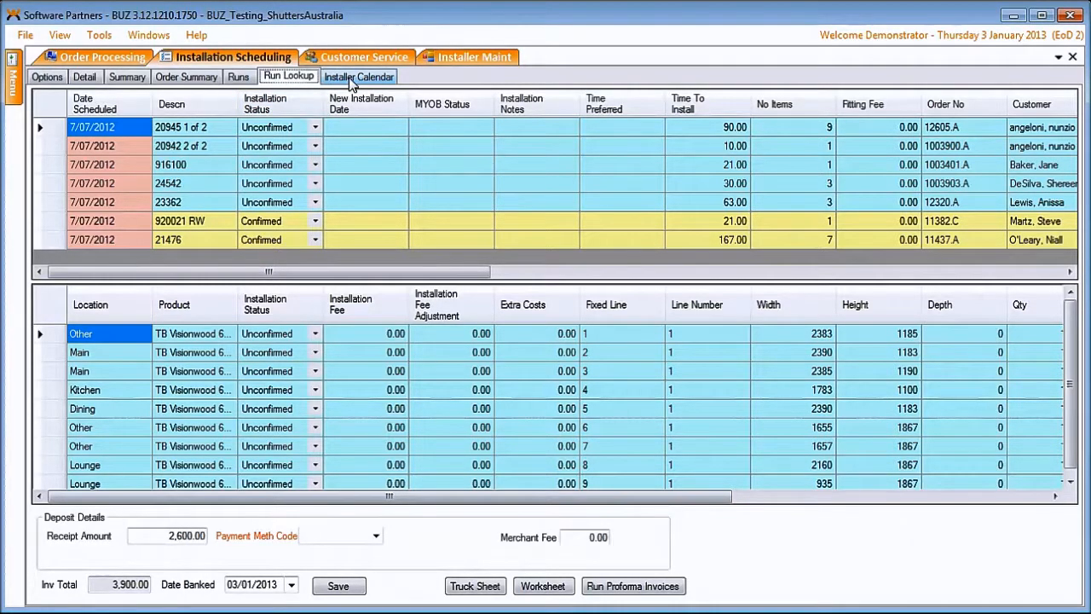
# - Show Andrew's installer calendar with appointments from 2 to 7 July 2012
pyautogui.click(359, 76)
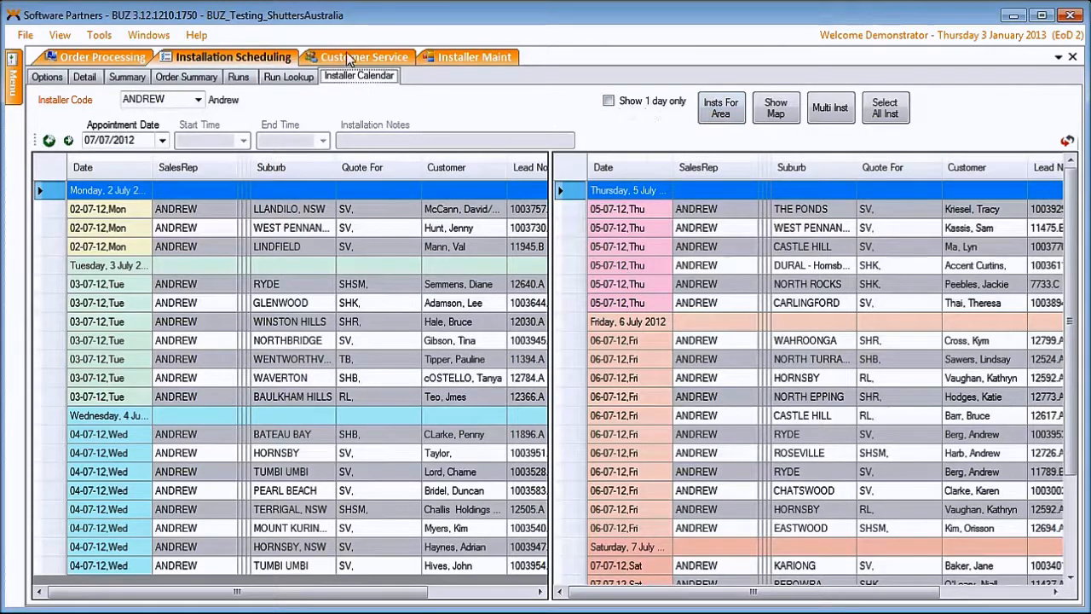
# - Switch to Customer Service to view J12 Pty Ltd's installations and order lines
pyautogui.click(364, 56)
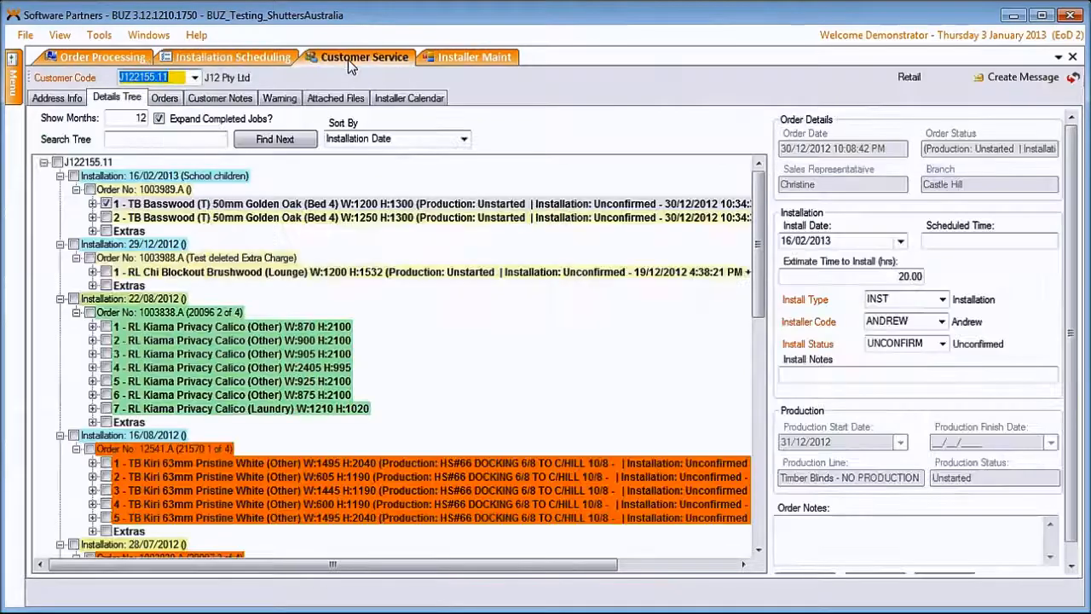
pyautogui.moveTo(188, 274)
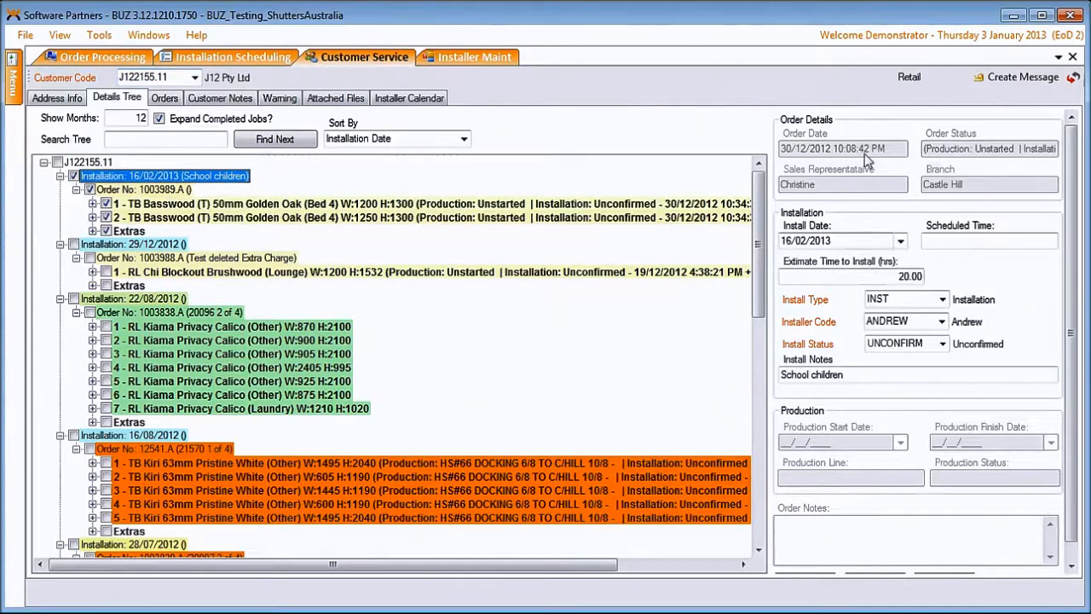
pyautogui.moveTo(941, 322)
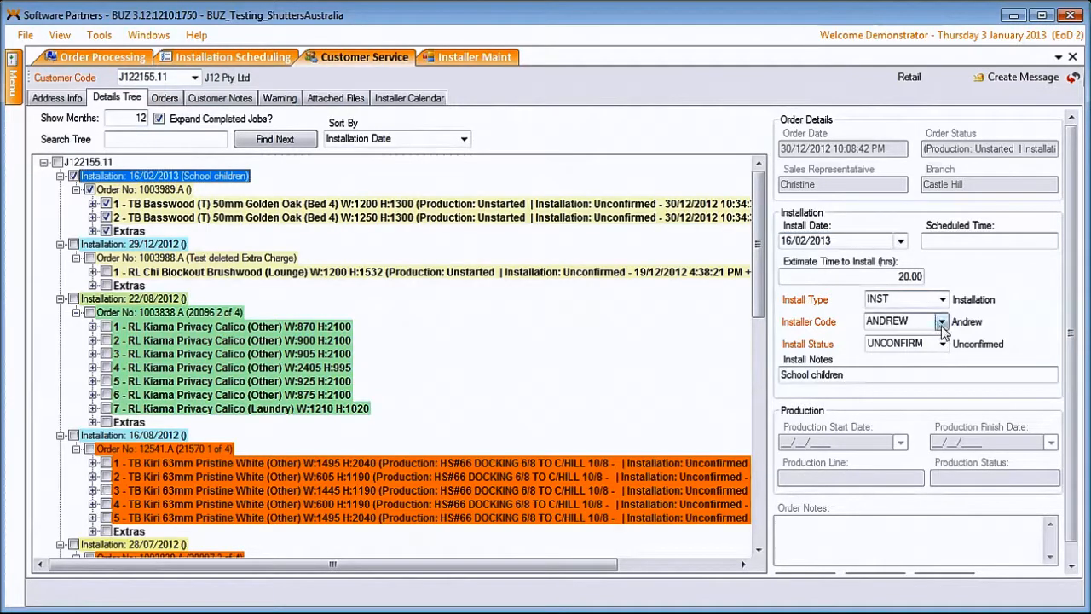
pyautogui.moveTo(942, 343)
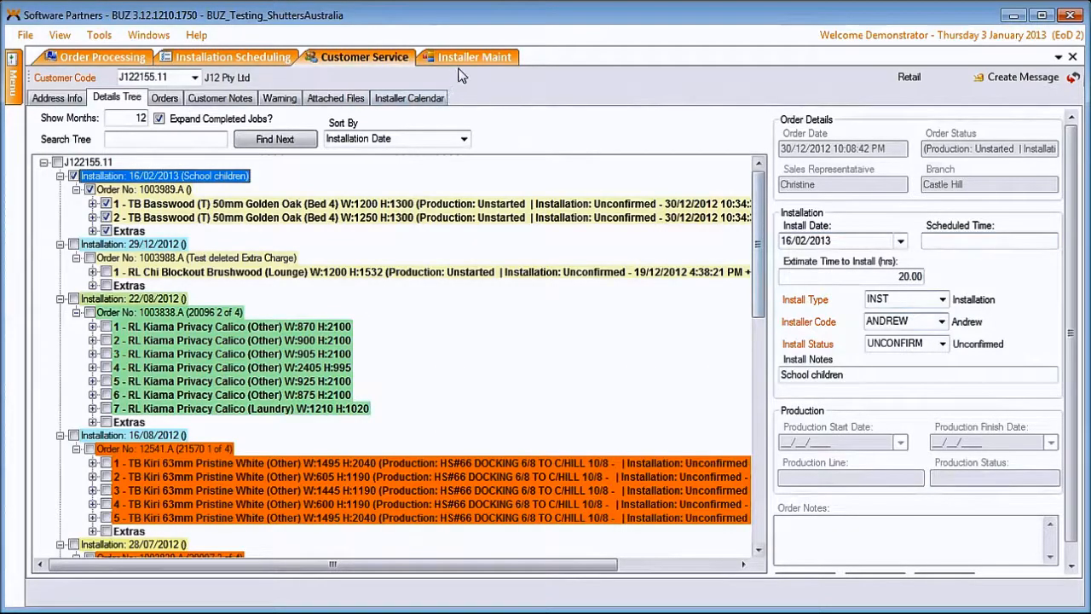
# - Review Andrew's Installer Maint areas and exceptions, ending on 480 install minutes Monday–Saturday
pyautogui.click(474, 56)
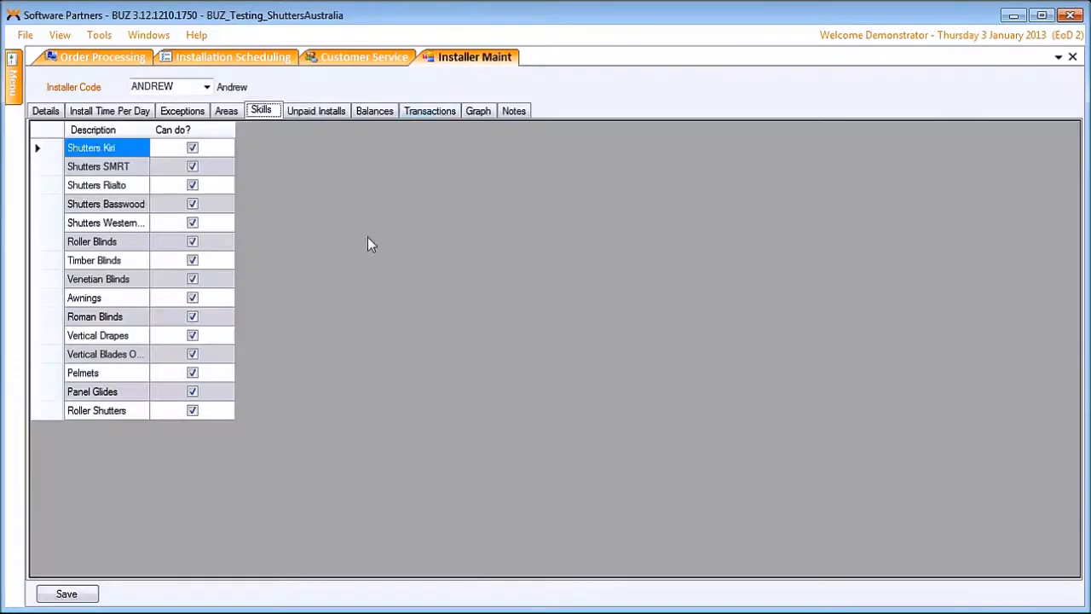
pyautogui.moveTo(45, 115)
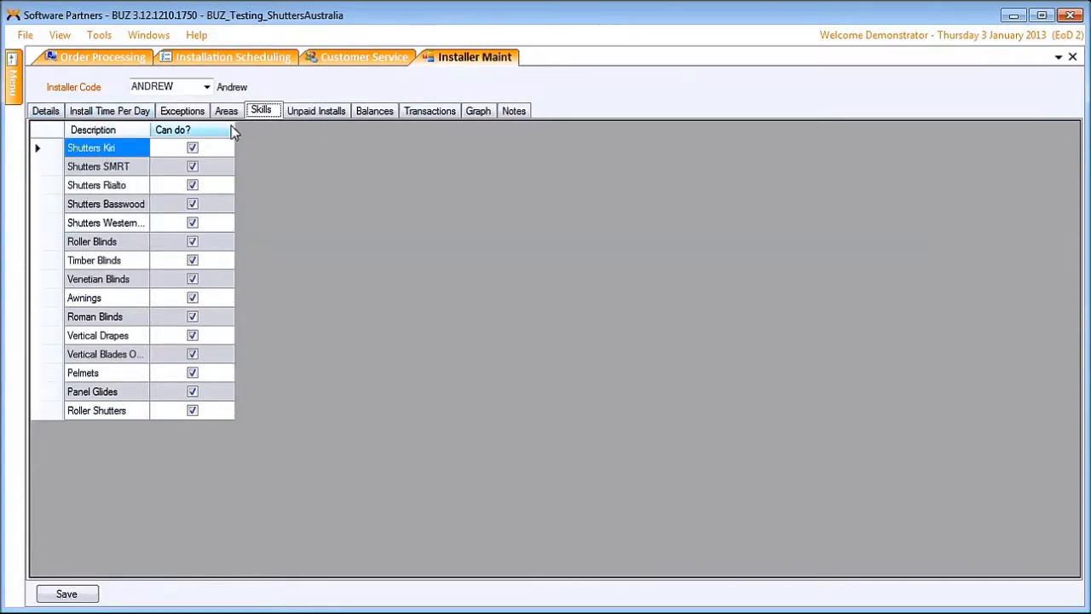
pyautogui.click(226, 110)
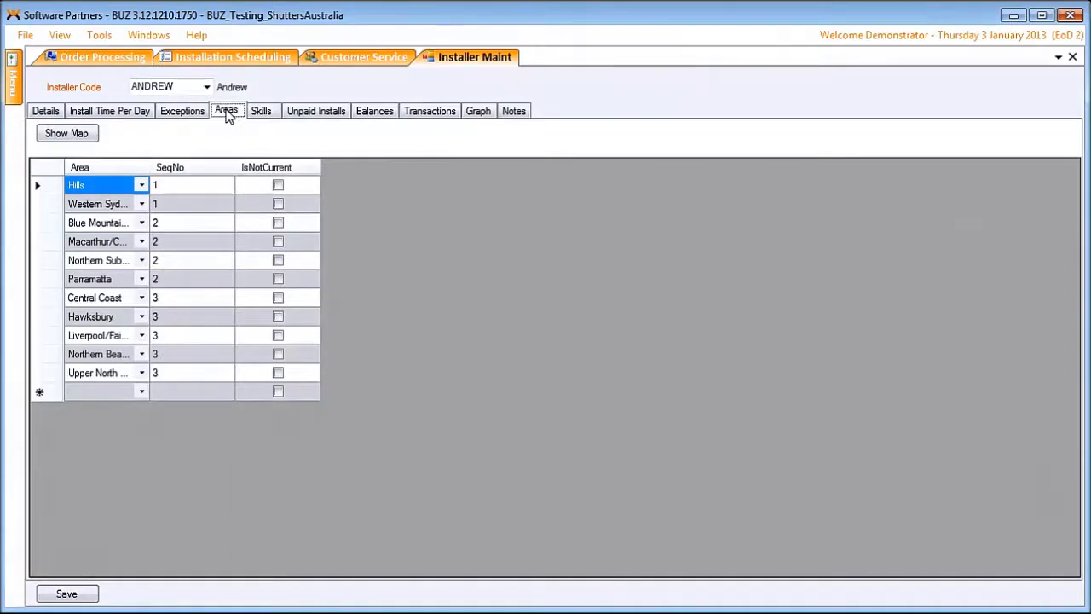
pyautogui.click(182, 110)
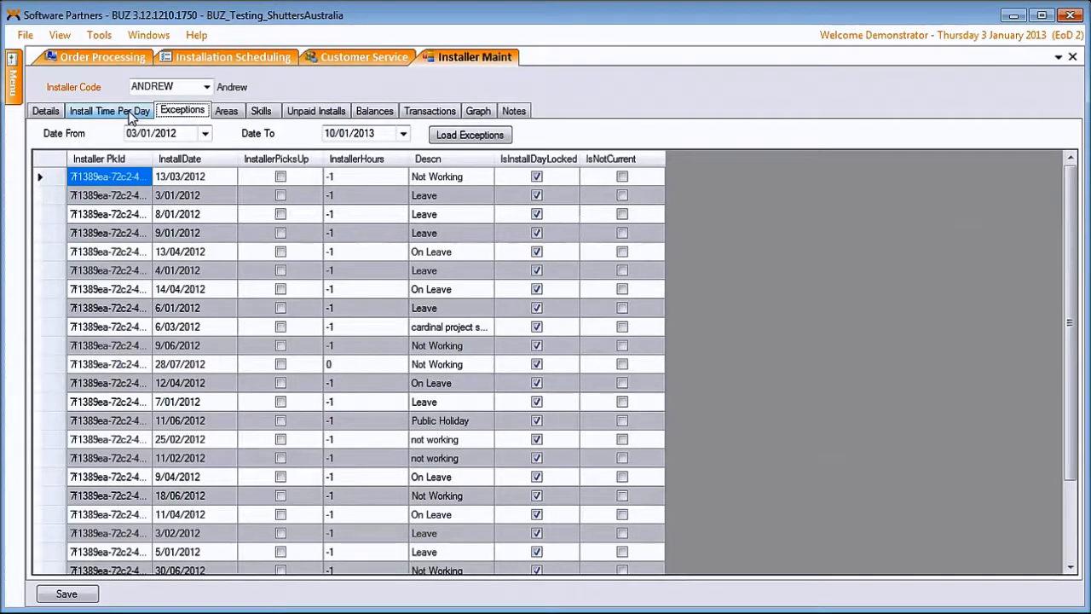
pyautogui.click(108, 110)
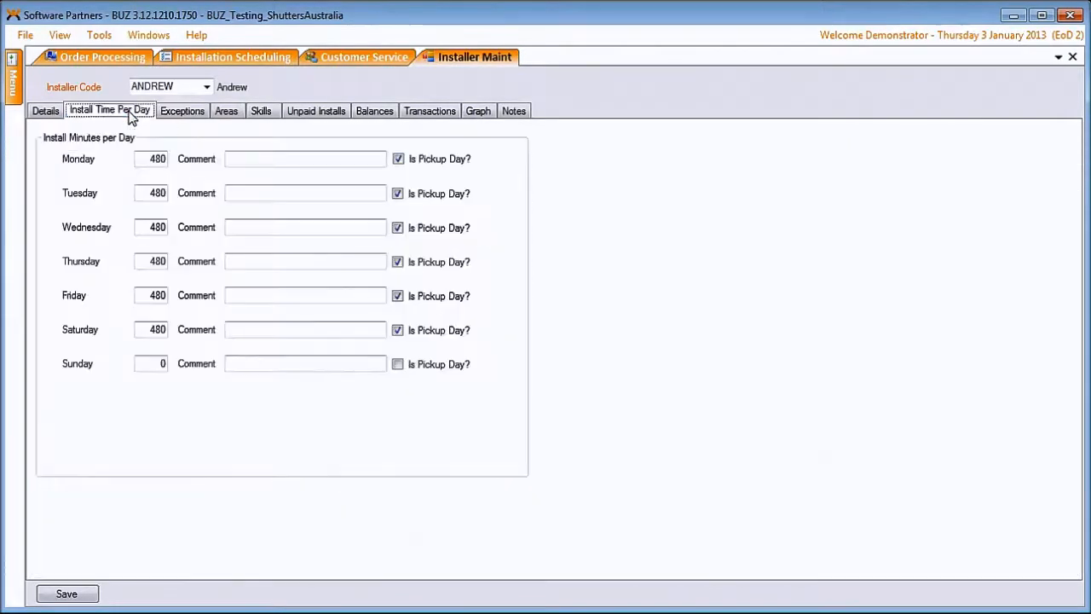
pyautogui.moveTo(151, 440)
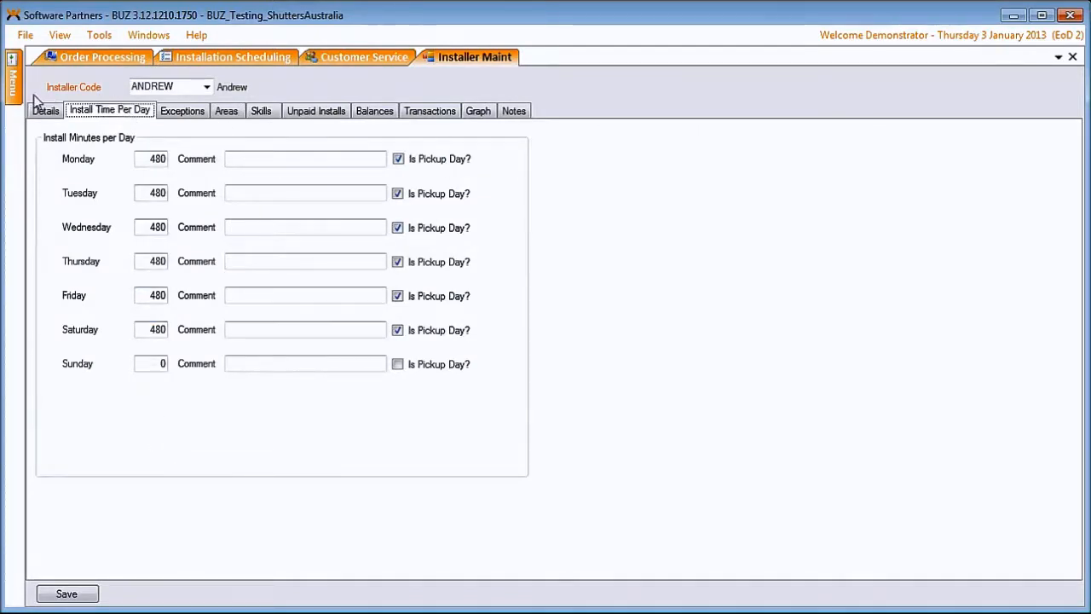
# - Show Andrew's installer details: Castle Hill branch, sequence 45, pickup and delivery installer
pyautogui.click(45, 110)
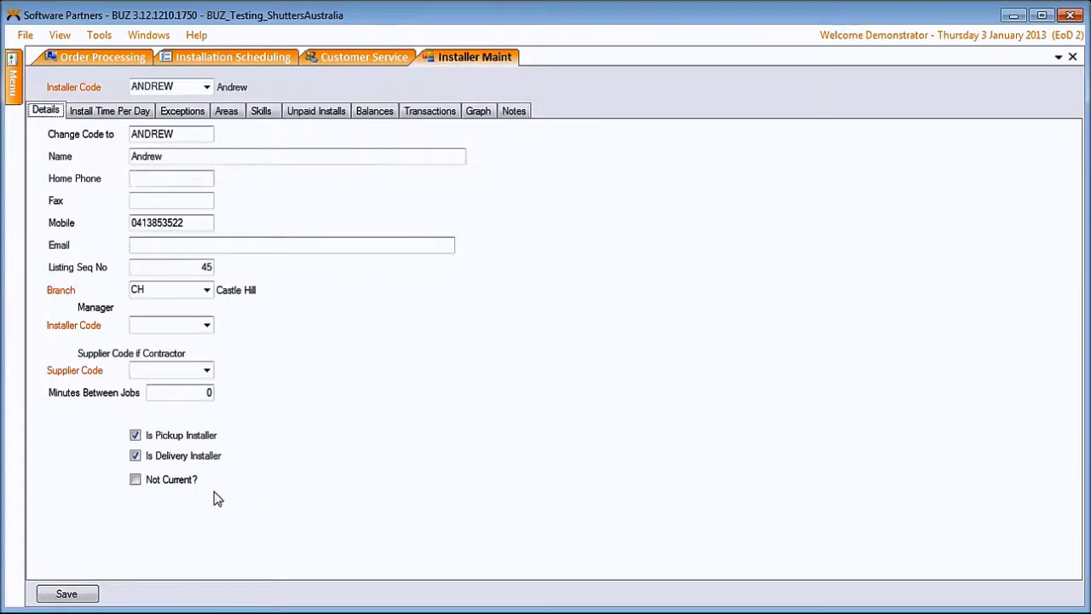
pyautogui.moveTo(204, 445)
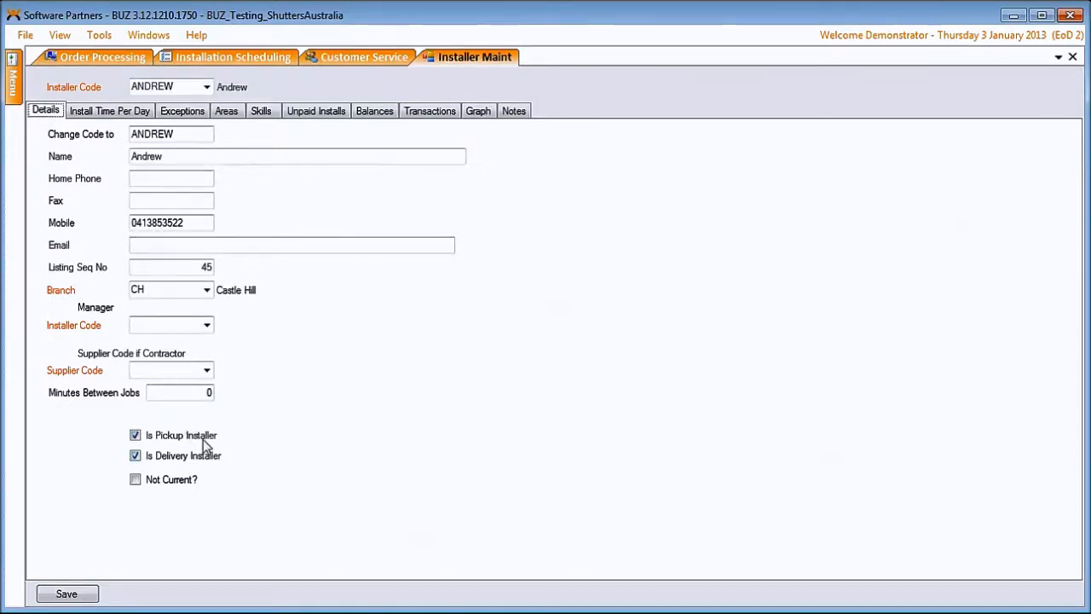
pyautogui.moveTo(169, 463)
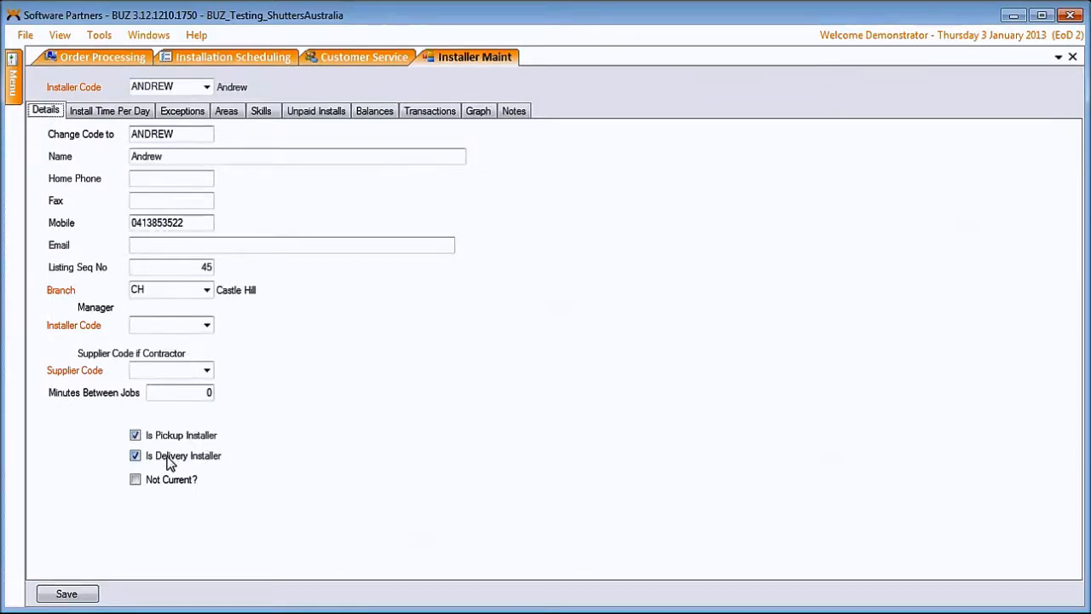
pyautogui.moveTo(264, 453)
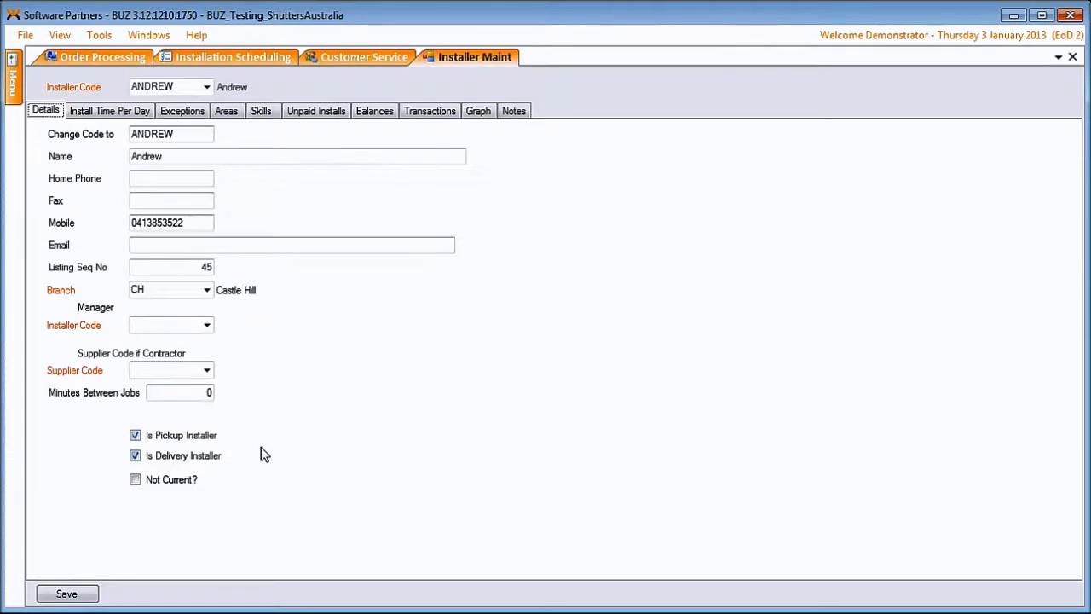
pyautogui.moveTo(341, 427)
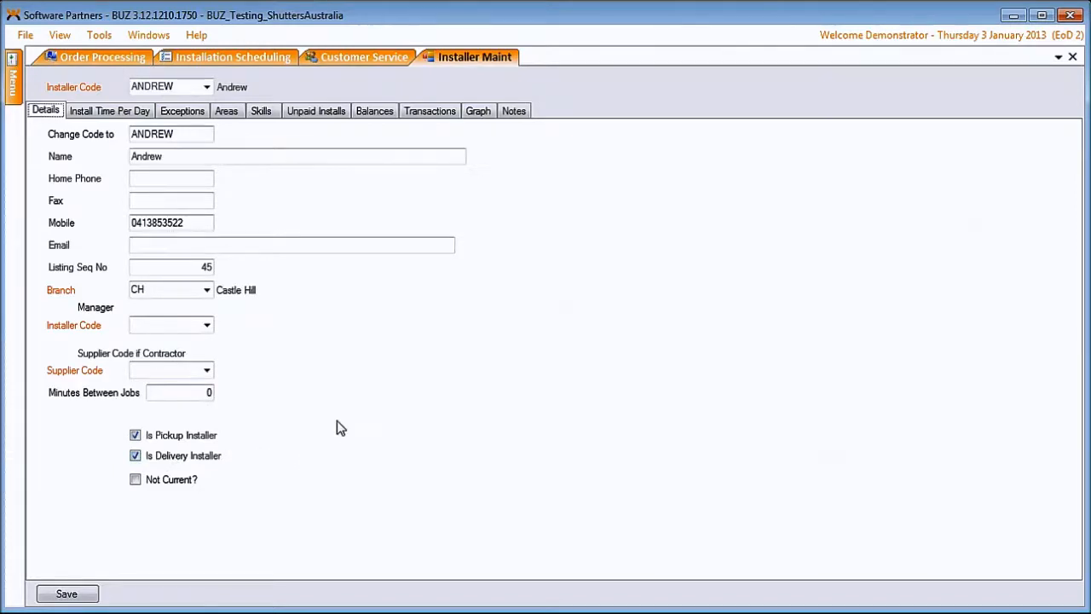